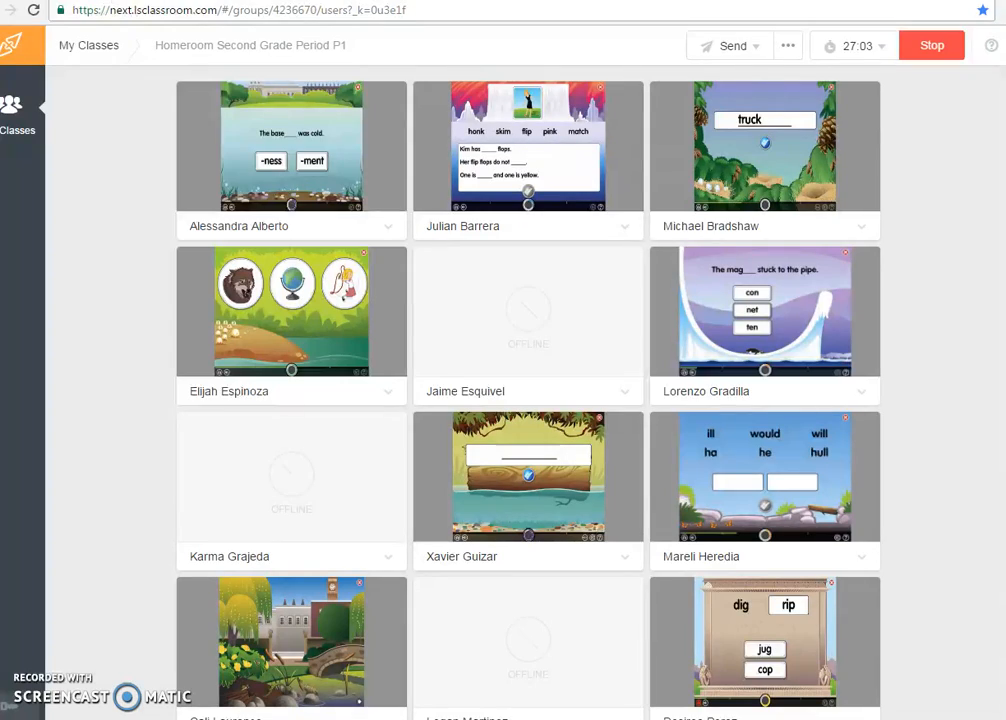
{"action": "scroll", "scroll_direction": "down", "scroll_amount": 3}
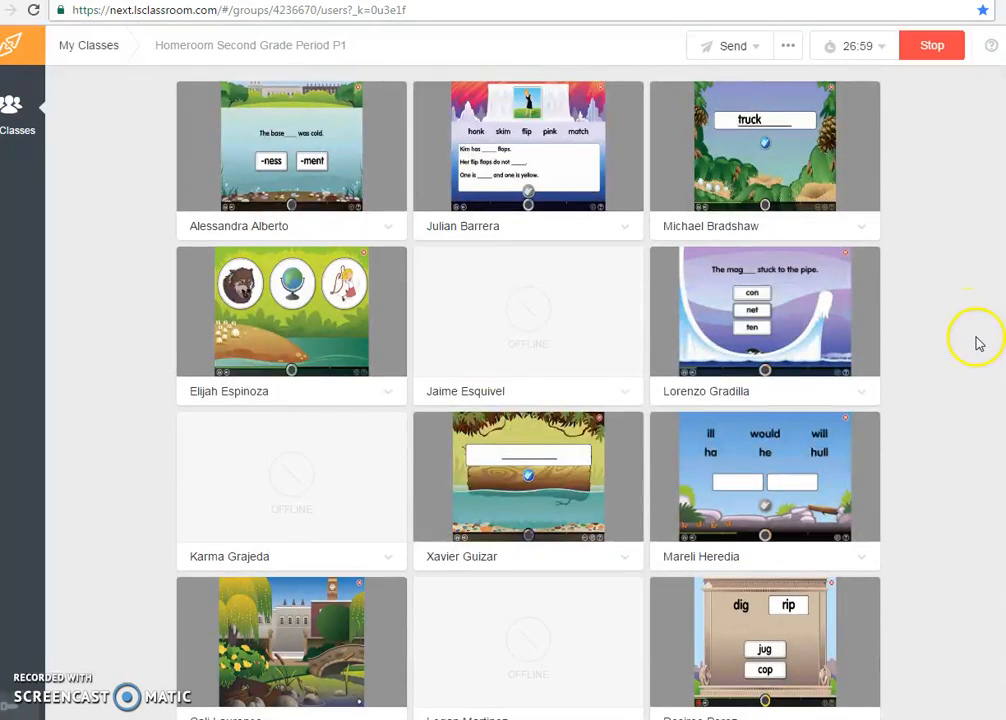
{"action": "mouse_move", "coordinate": [980, 298]}
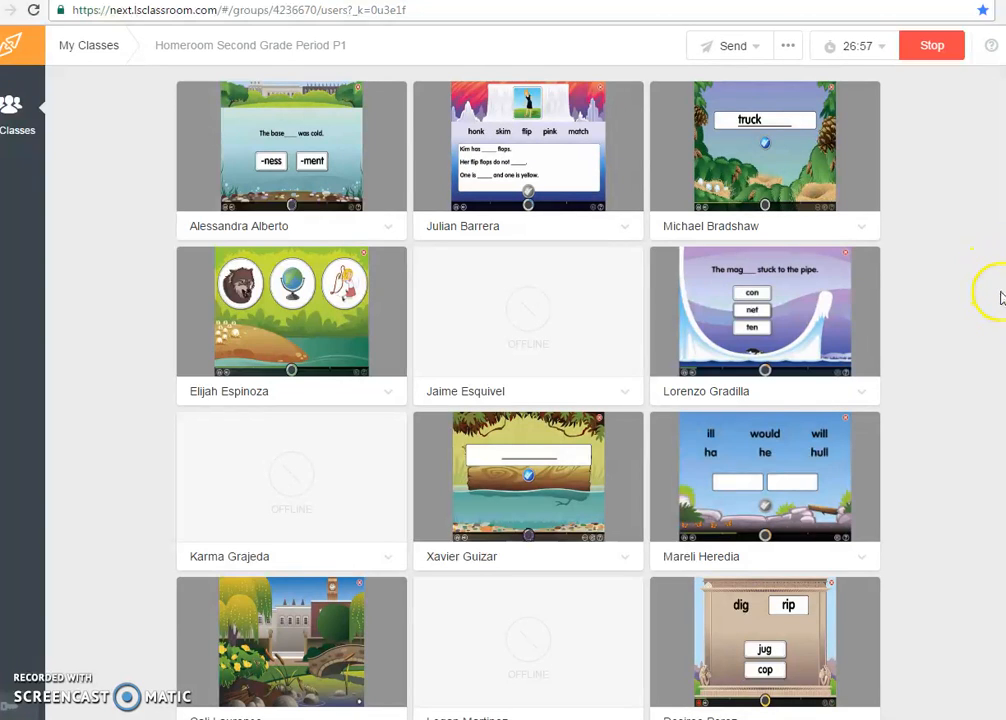
{"action": "mouse_move", "coordinate": [970, 308]}
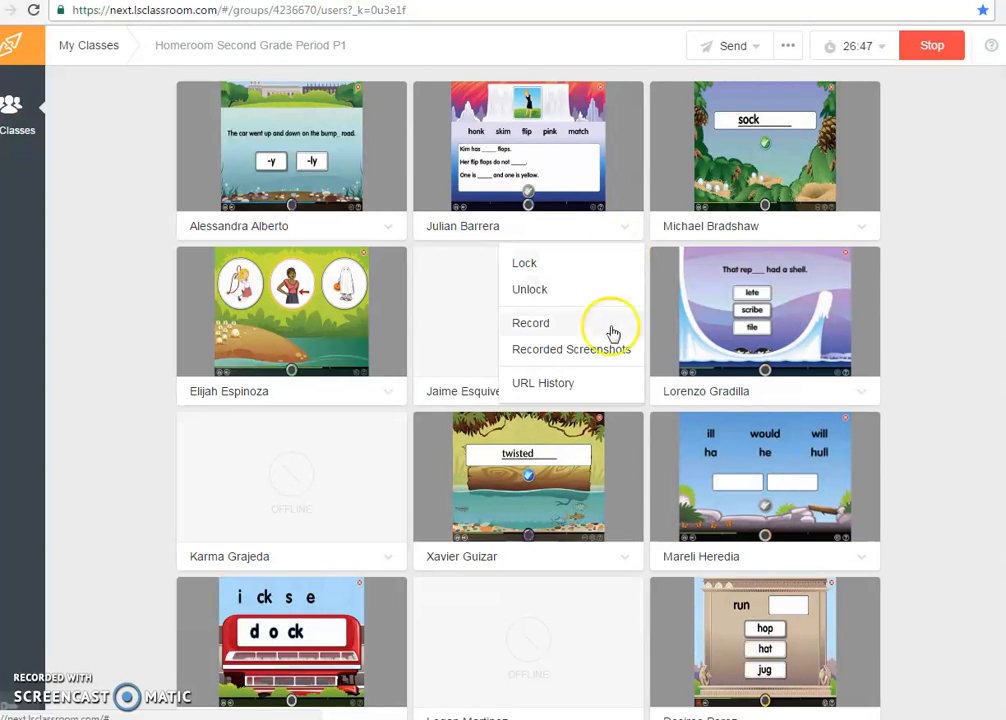
{"action": "left_click", "coordinate": [542, 384]}
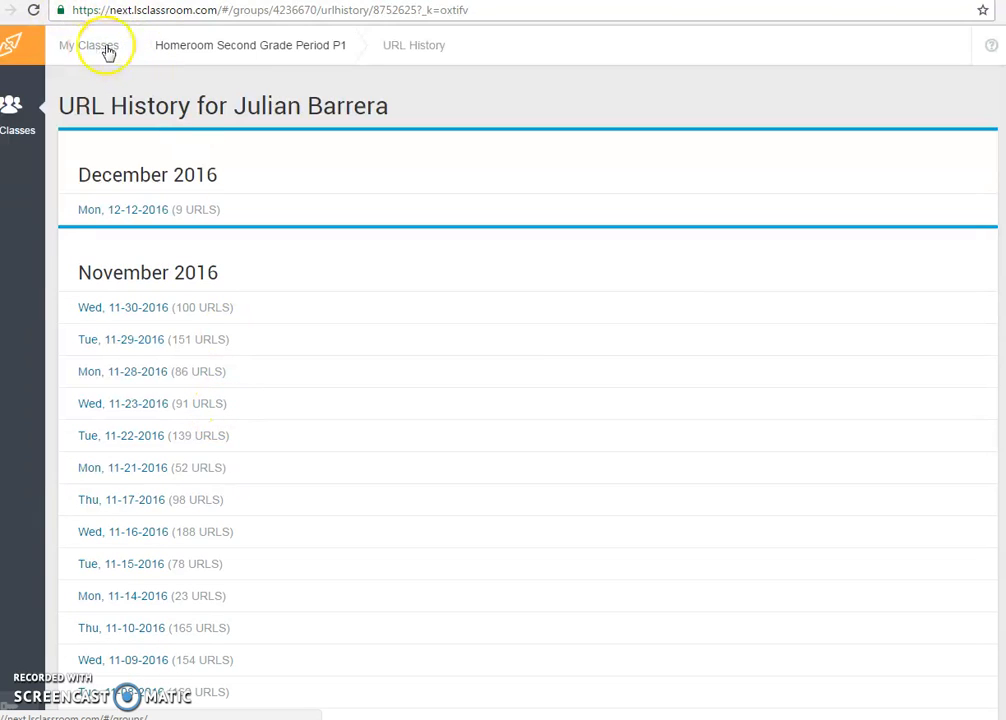
- Return via My Classes to the Homeroom Second Grade Period P1 thumbnail grid
{"action": "left_click", "coordinate": [88, 44]}
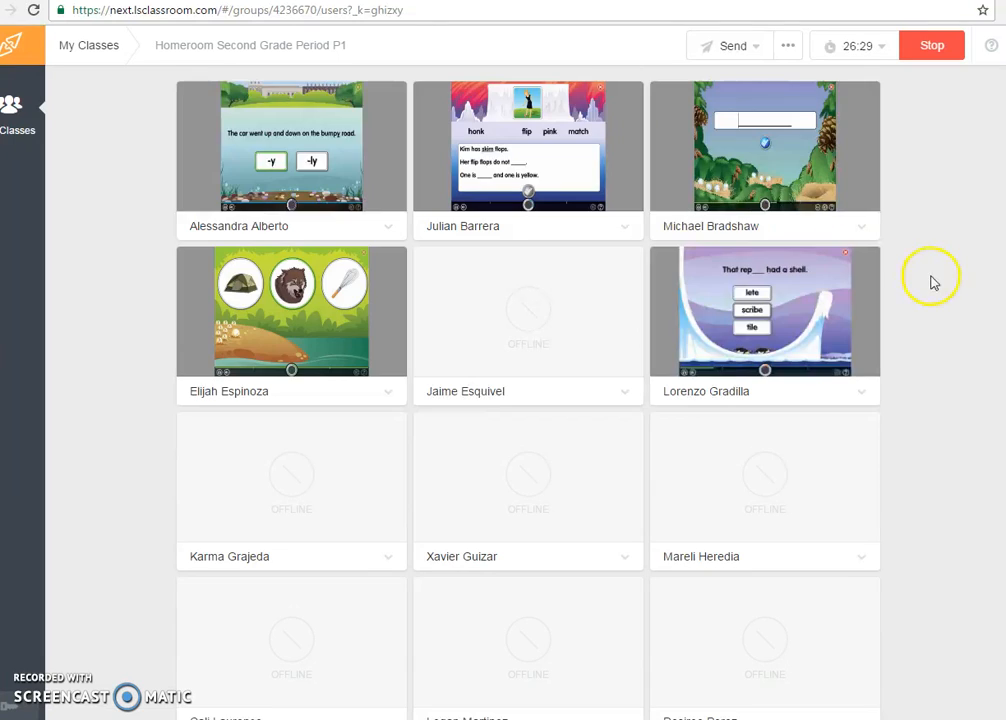
{"action": "scroll", "scroll_direction": "down", "scroll_amount": 3}
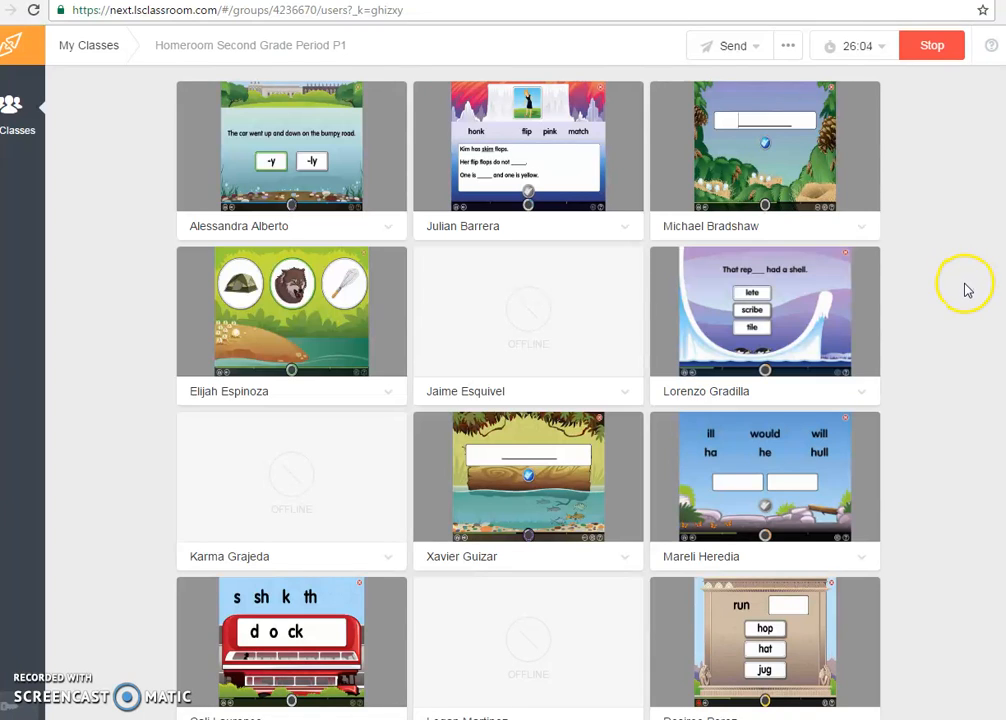
{"action": "mouse_move", "coordinate": [140, 630]}
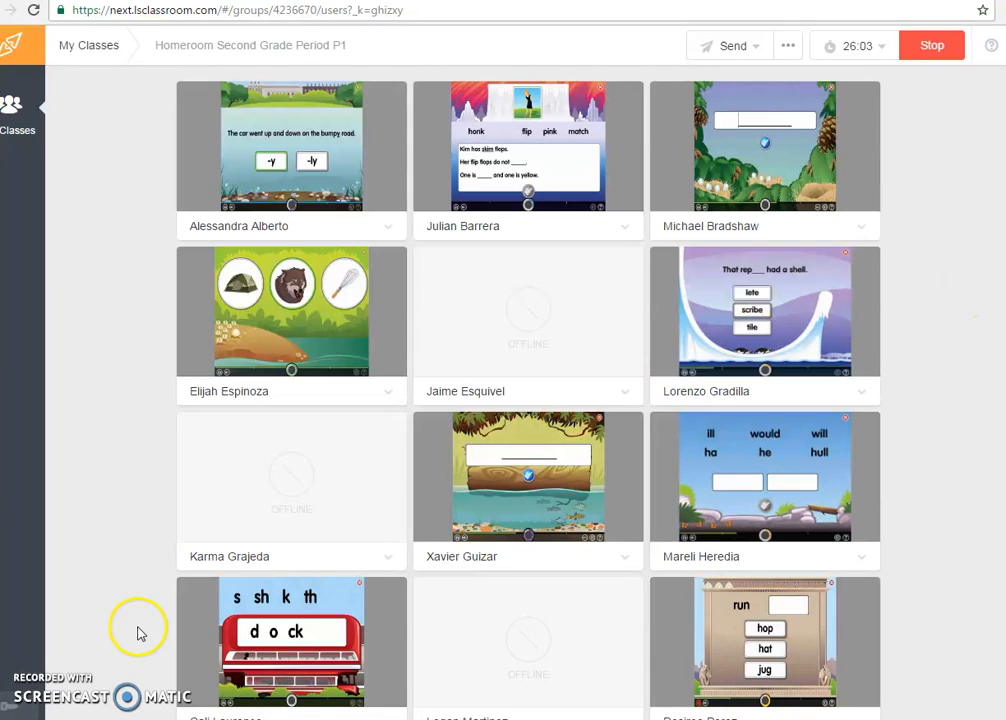